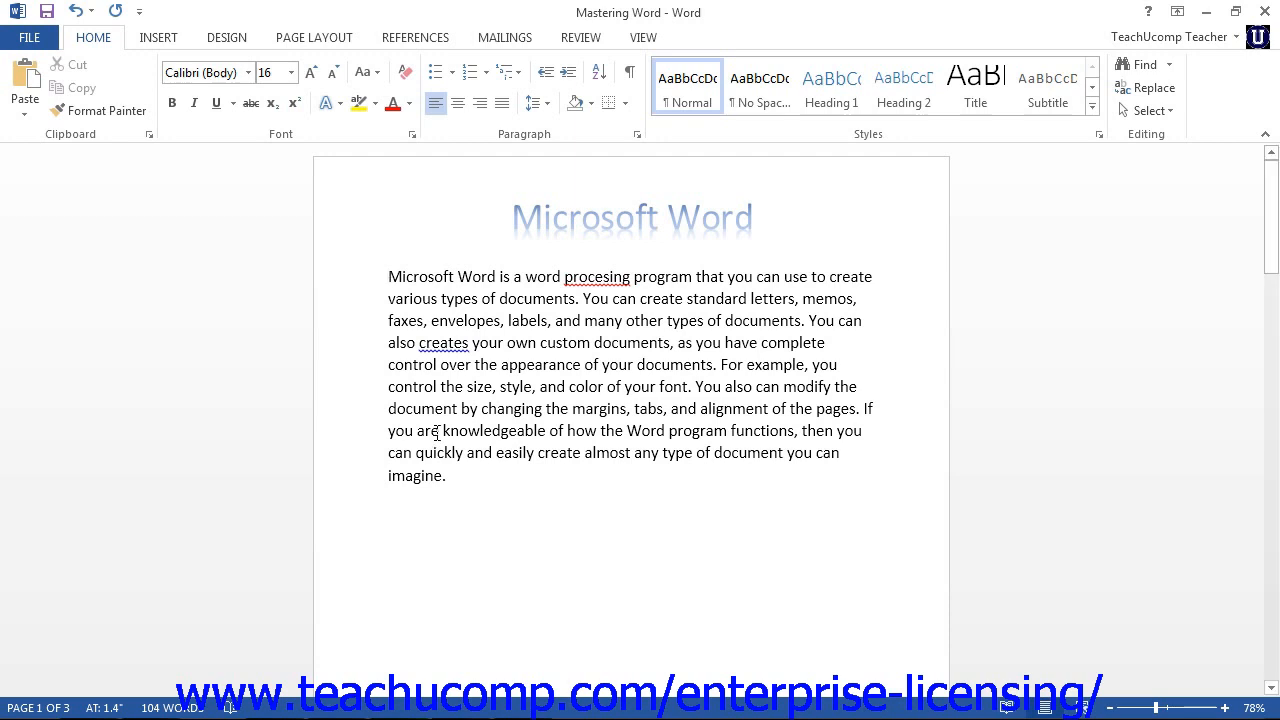
pyautogui.click(389, 277)
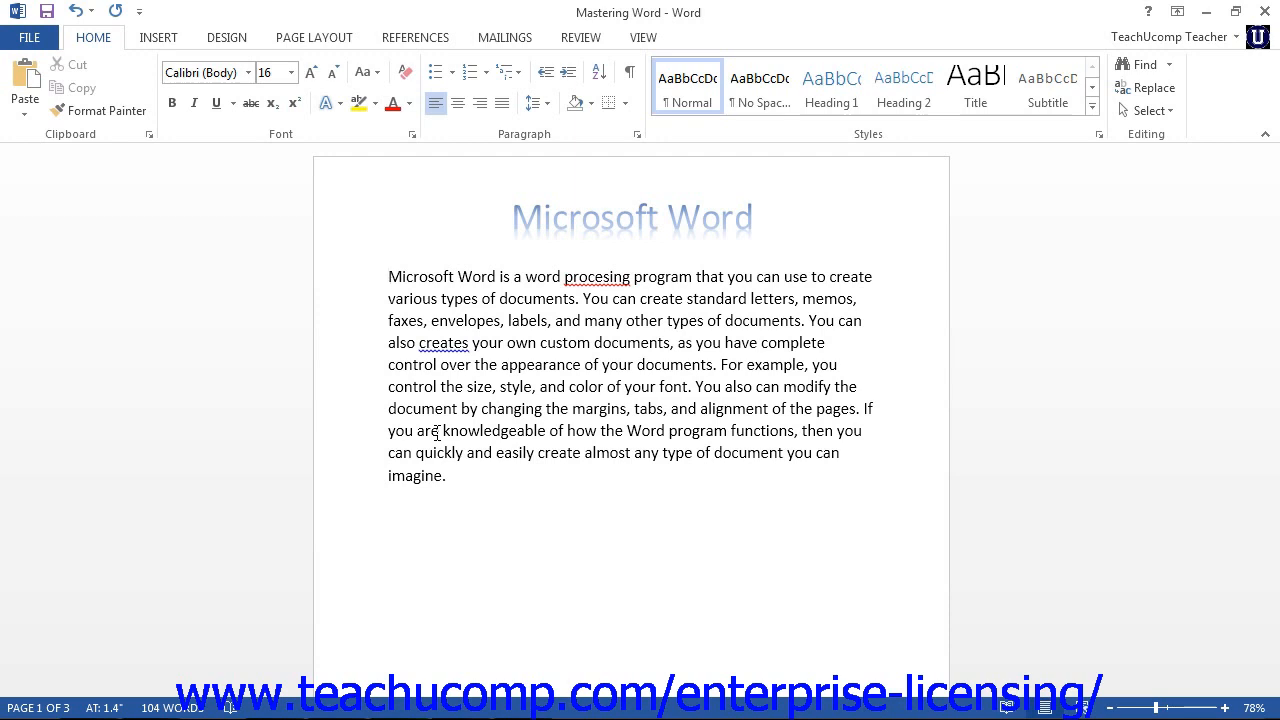
pyautogui.click(389, 277)
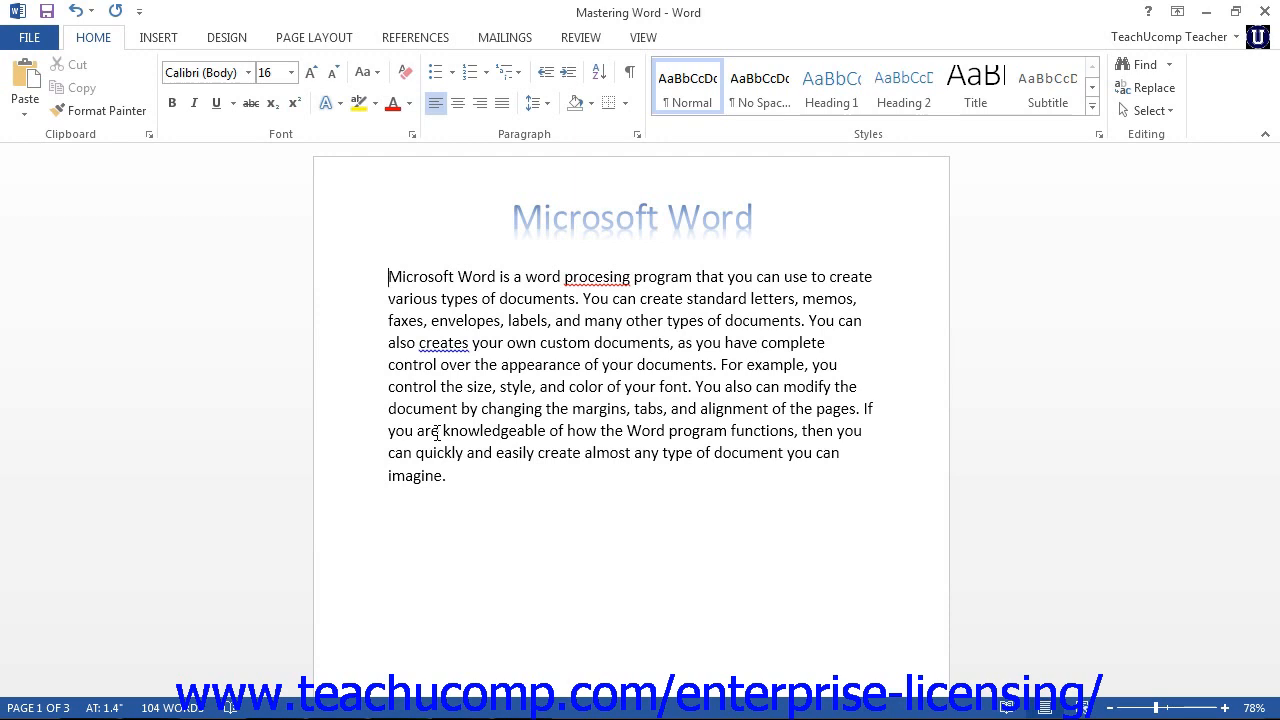
pyautogui.moveTo(593, 322)
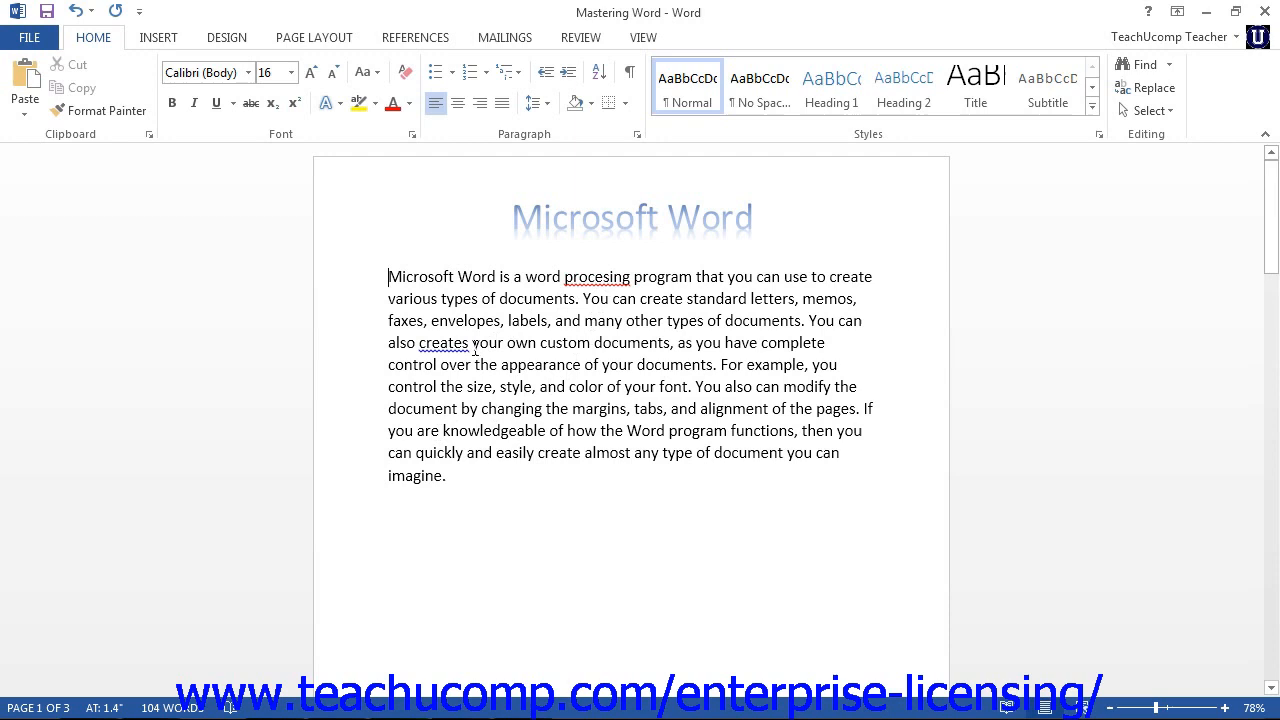
pyautogui.moveTo(460, 343)
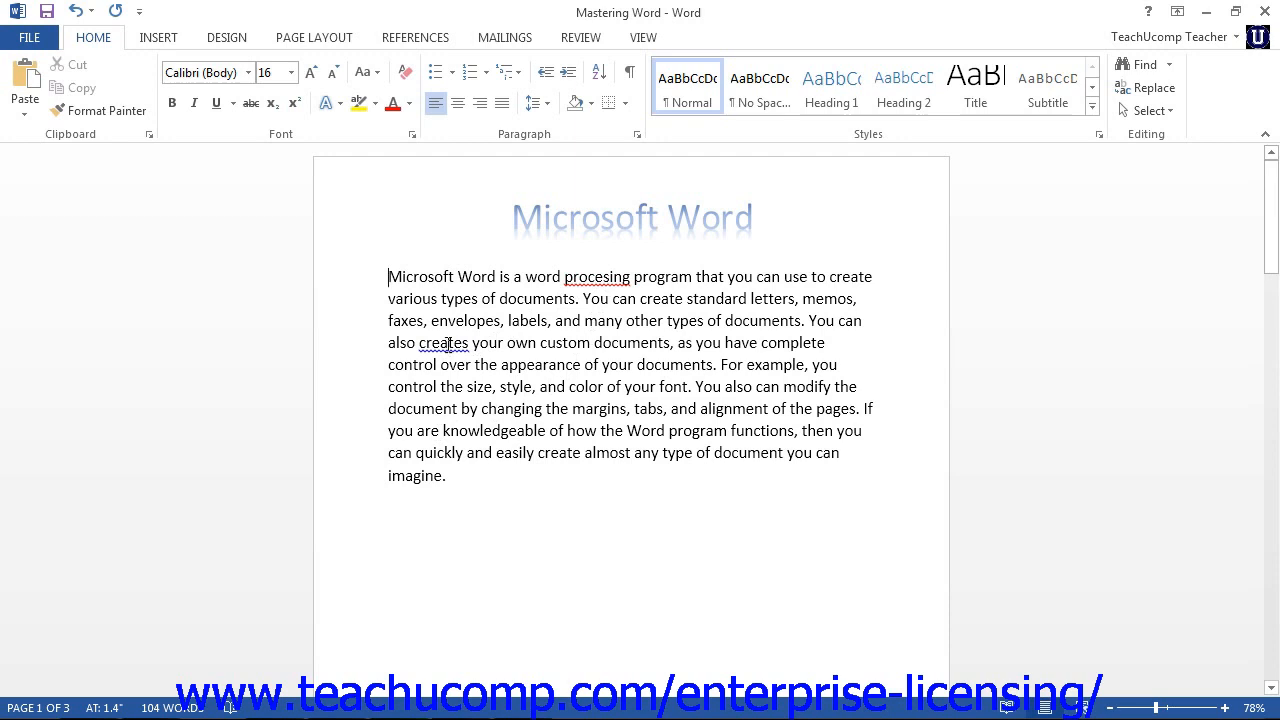